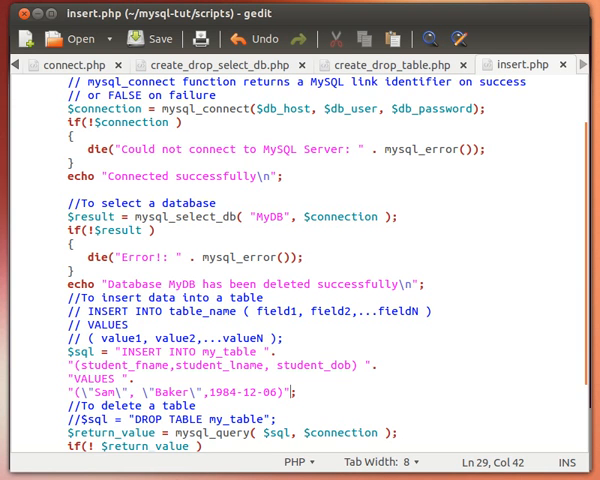
mouse_move(372, 76)
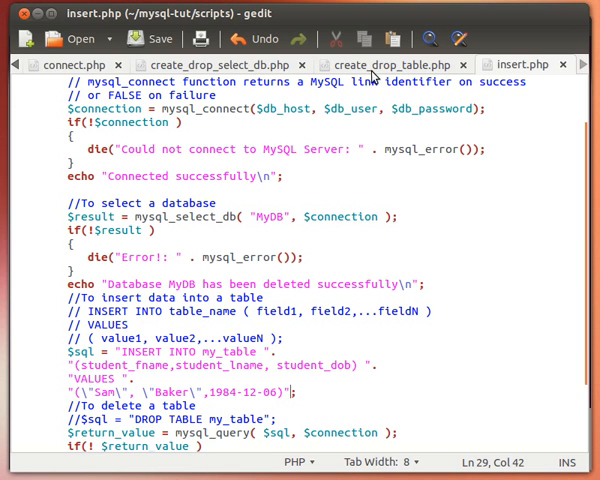
- Bring create_drop_table.php to the front to consult its CREATE TABLE my_table code
left_click(386, 64)
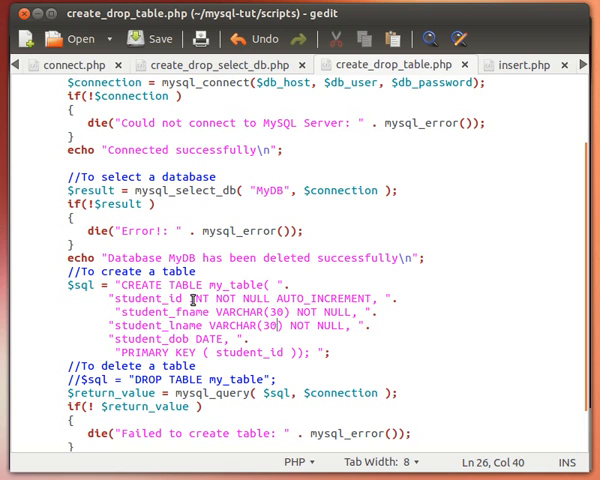
left_click(140, 326)
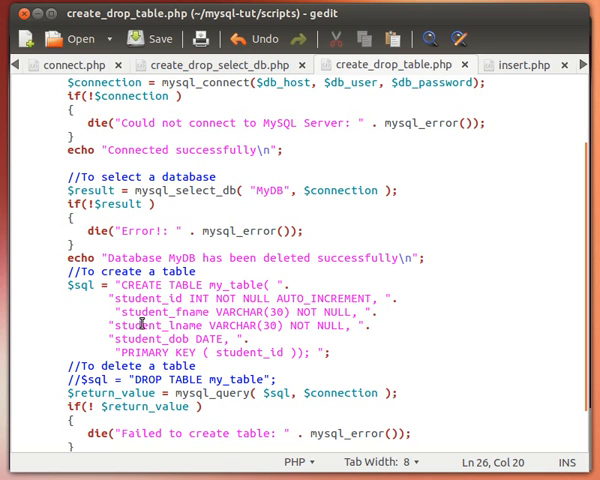
left_click(172, 302)
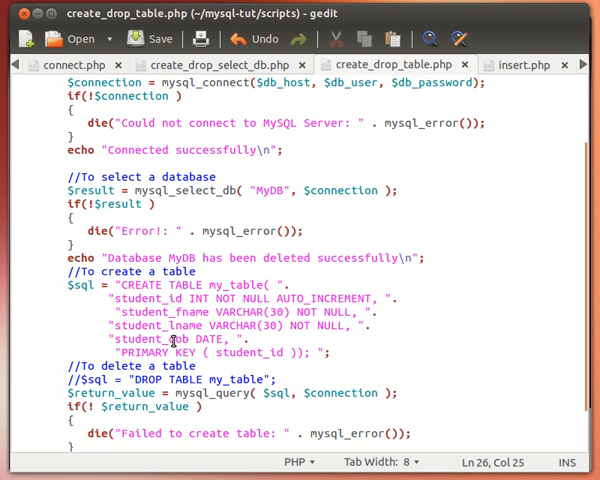
double_click(208, 340)
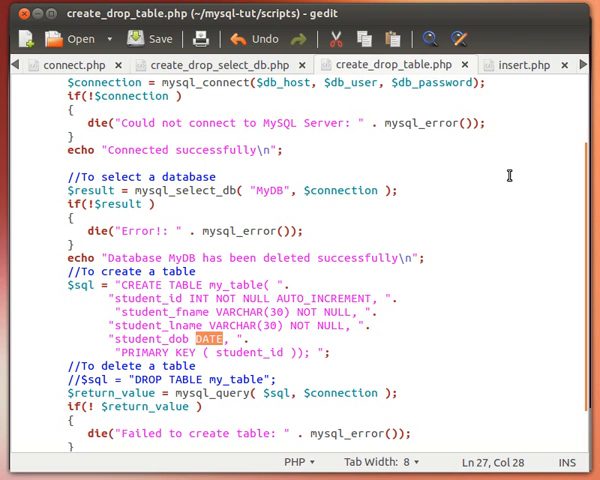
left_click(520, 64)
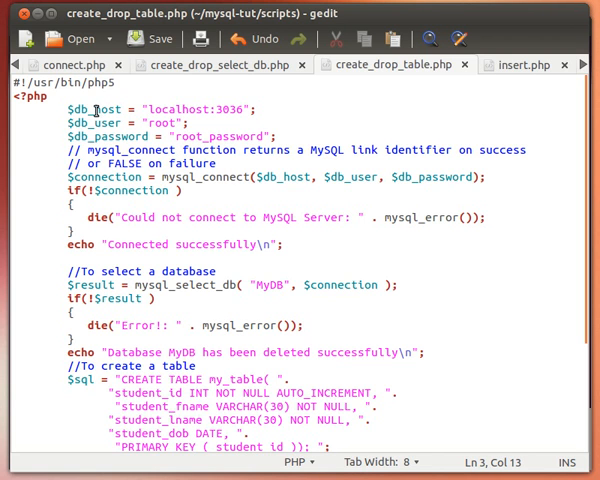
- Place the cursor near the mysql_connect line at the top of create_drop_table.php
left_click(130, 150)
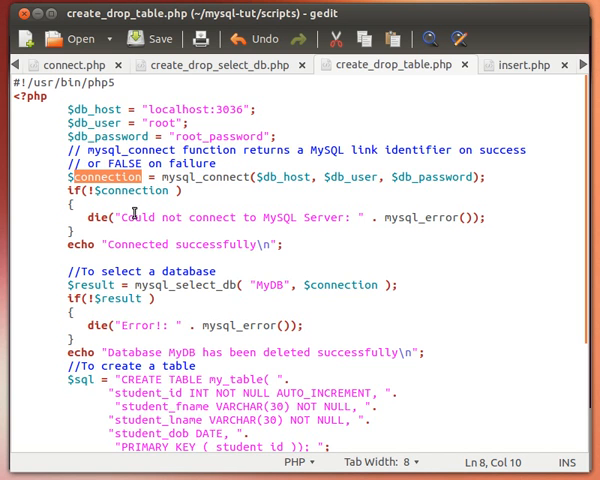
mouse_move(144, 244)
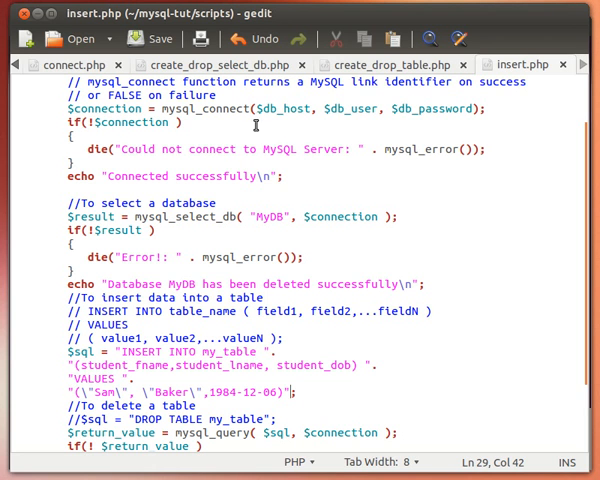
mouse_move(370, 64)
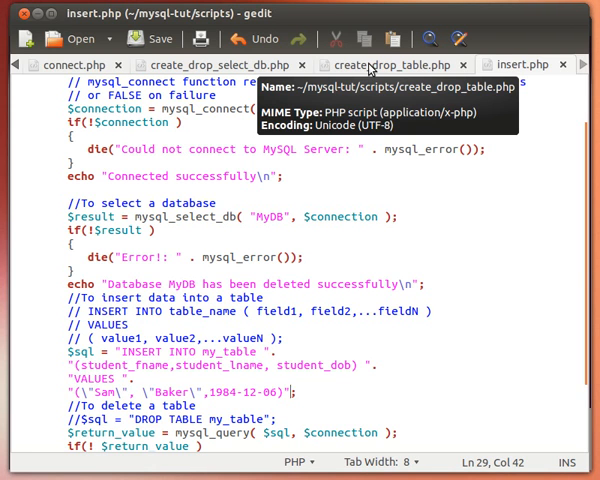
mouse_move(340, 212)
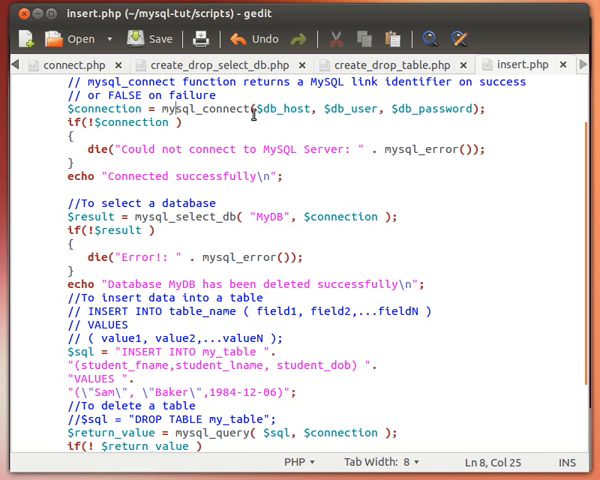
left_click(376, 64)
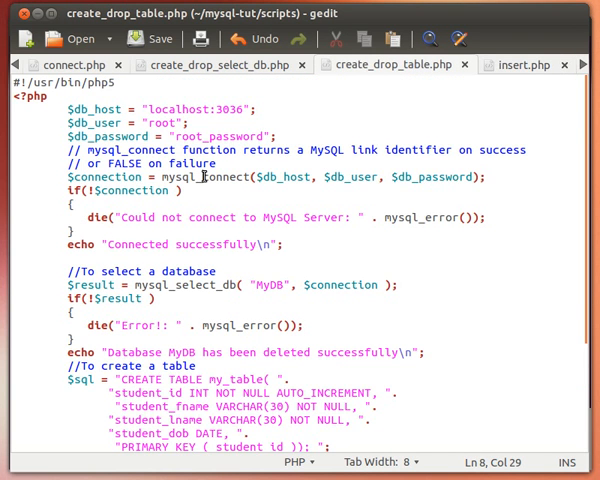
left_click(520, 64)
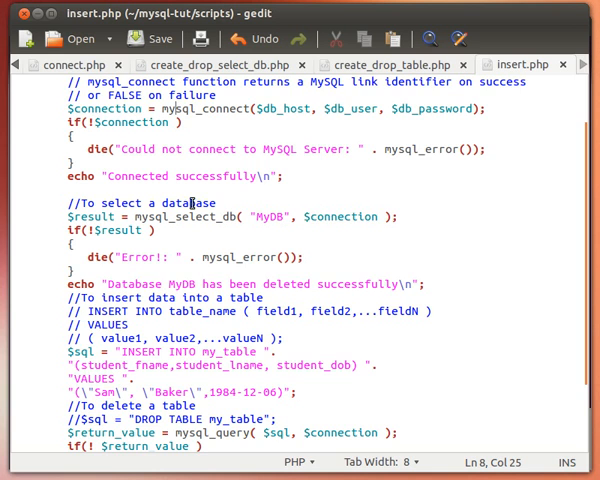
scroll("down", 3)
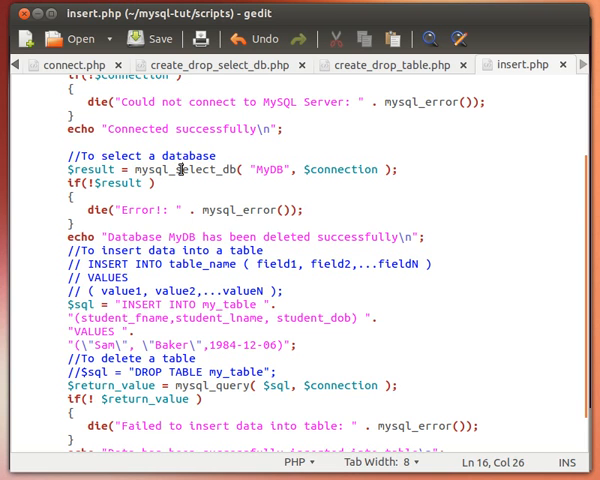
- Review the commented INSERT INTO syntax lines in insert.php word by word
left_click(64, 236)
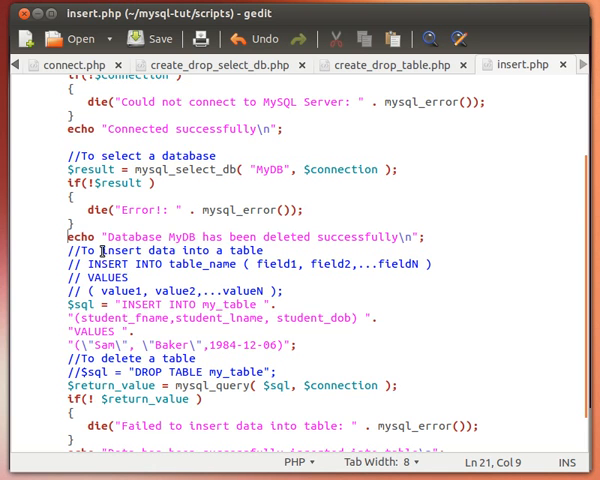
left_click(104, 264)
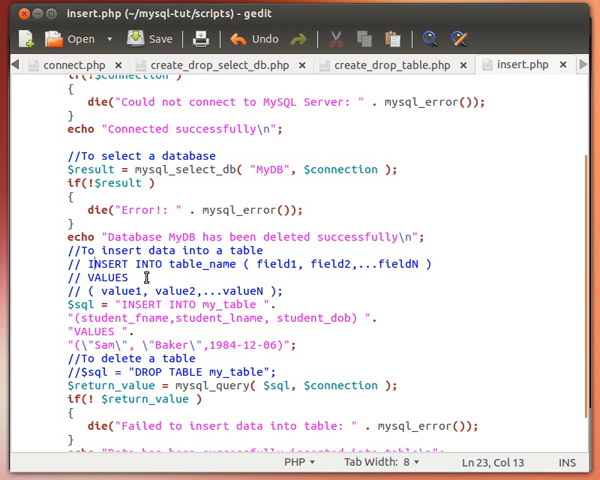
double_click(206, 264)
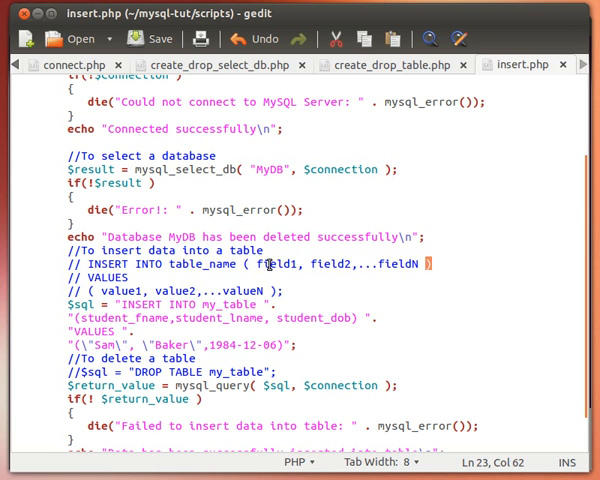
left_click(264, 264)
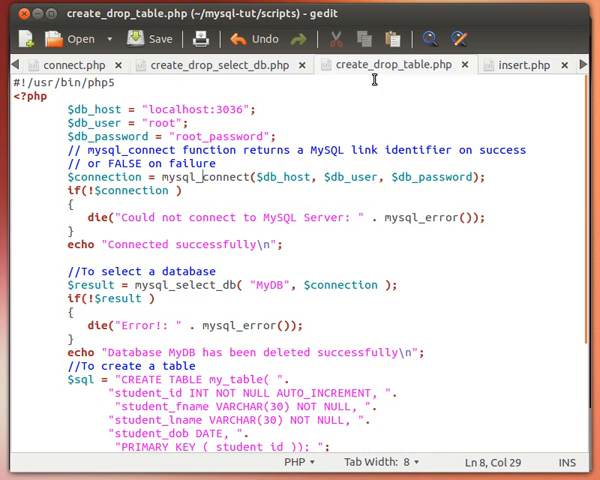
- Check the student column definitions and NOT NULL constraint in create_drop_table.php, then return to insert.php
left_click(278, 392)
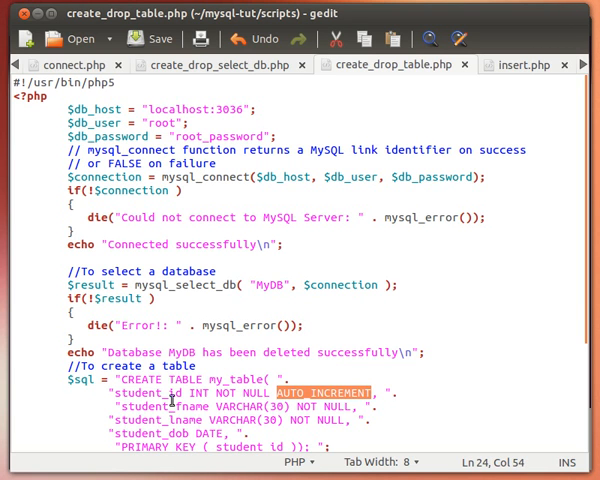
left_click(520, 64)
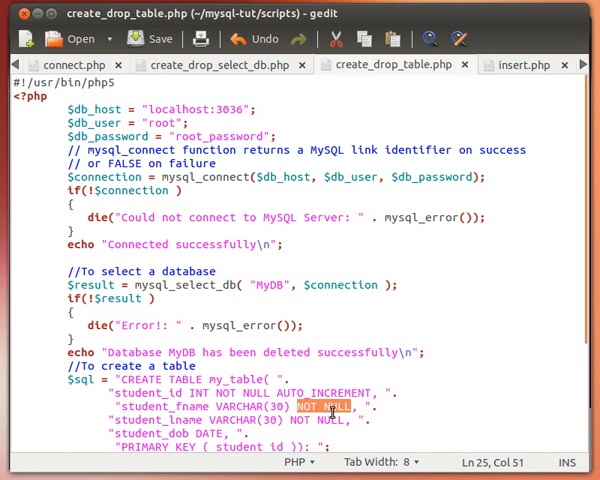
left_click(522, 64)
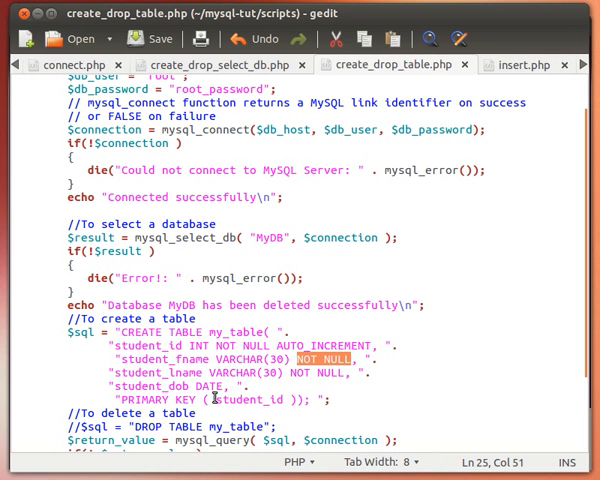
double_click(182, 372)
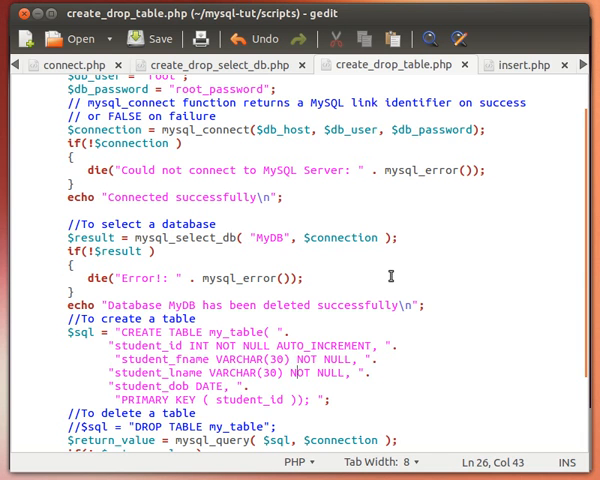
left_click(520, 64)
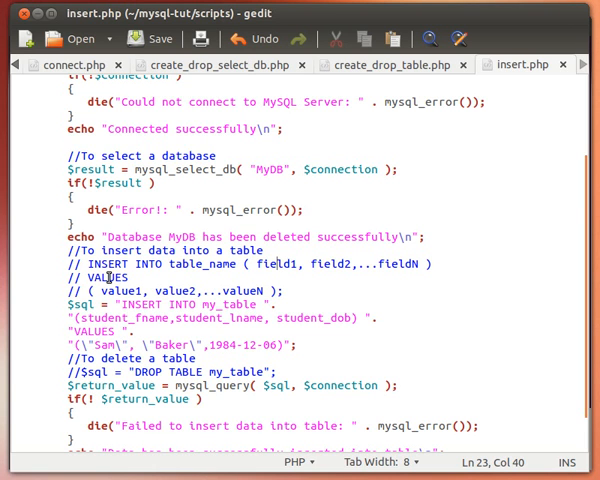
left_click(100, 290)
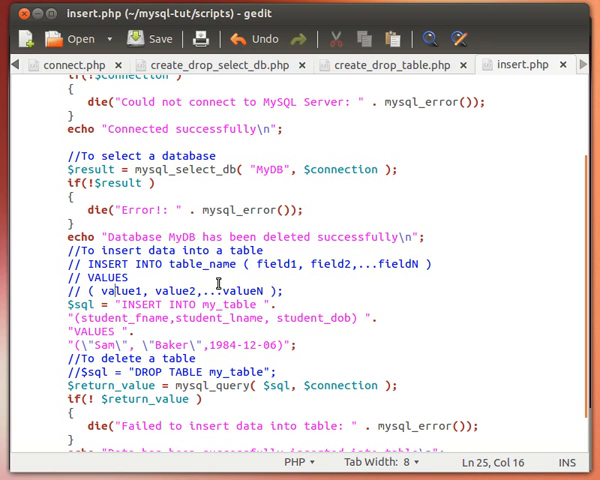
double_click(272, 264)
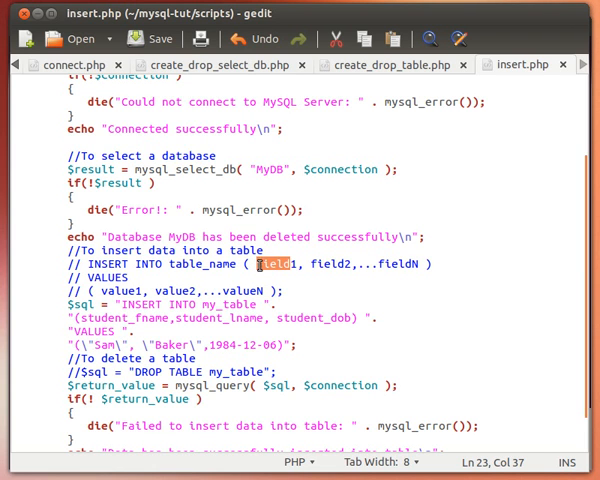
double_click(116, 290)
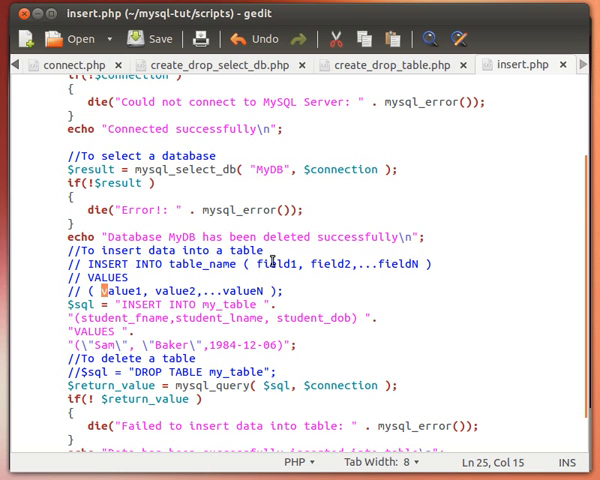
mouse_move(136, 300)
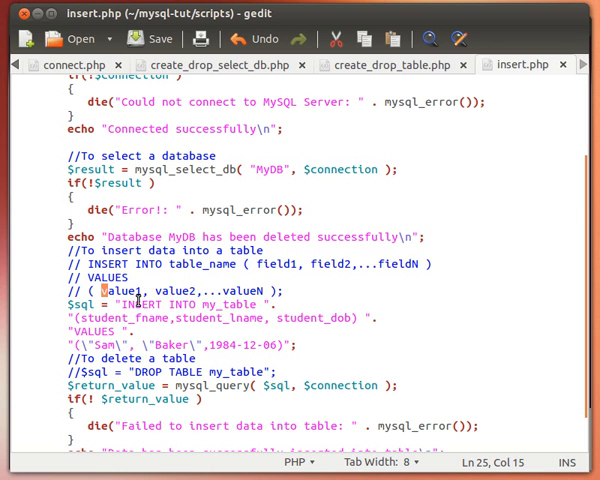
scroll("down", 3)
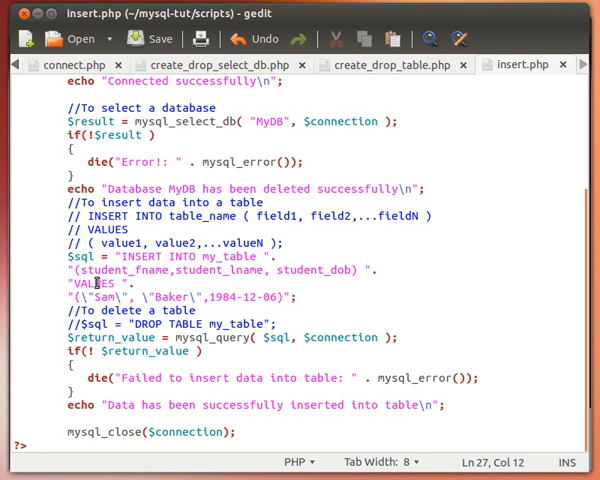
left_click(100, 296)
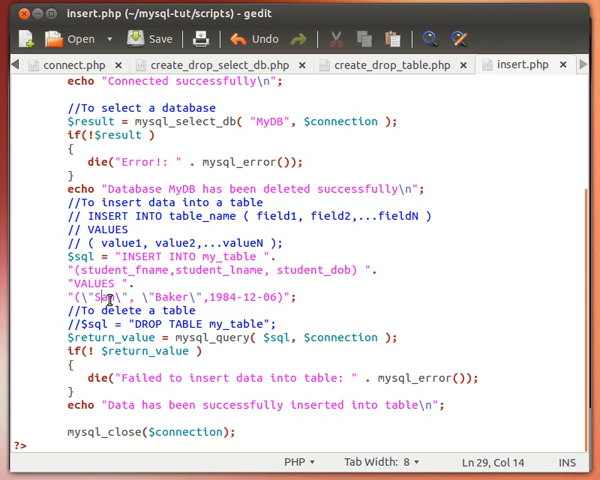
mouse_move(376, 78)
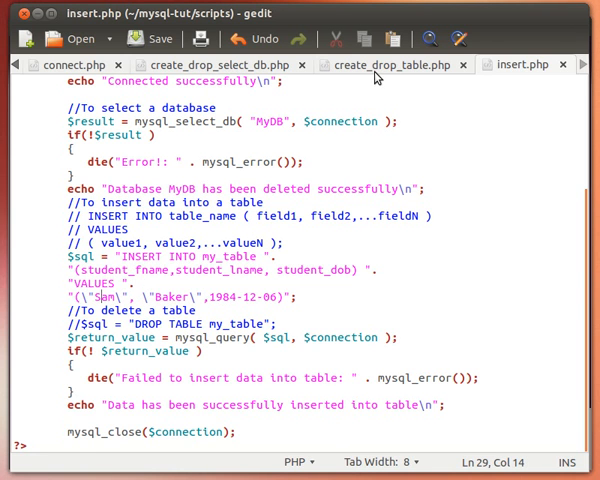
left_click(390, 64)
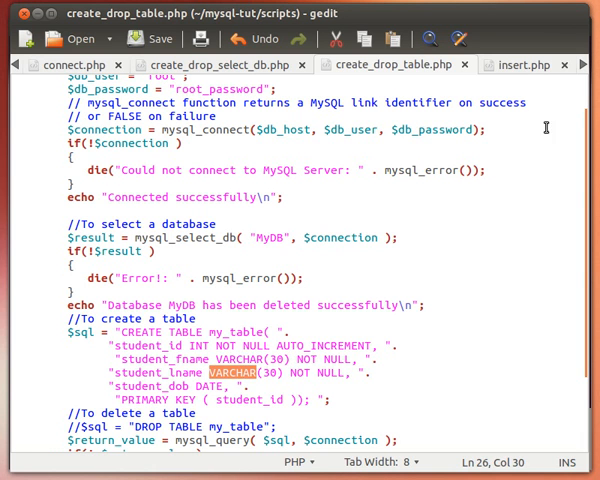
left_click(518, 64)
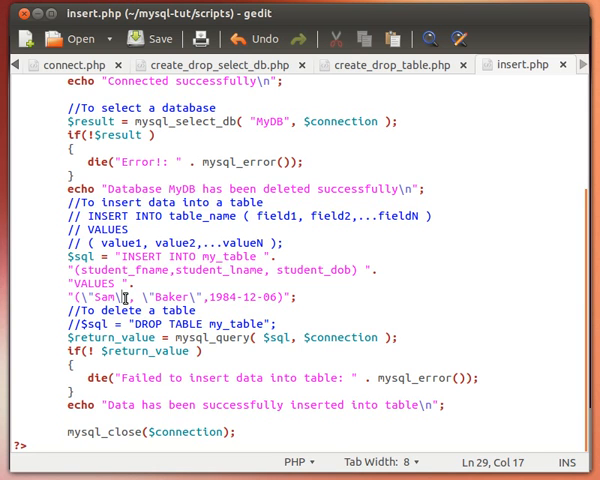
mouse_move(128, 300)
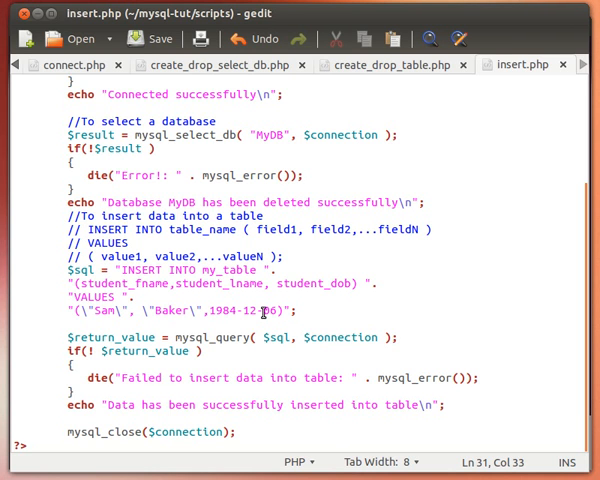
- Rewrite the Sam row into Mike Allen 1991-12-06, Alex Danny 1980-12-06 and Ronnie Barton 1987-12-06 rows
left_click(300, 310)
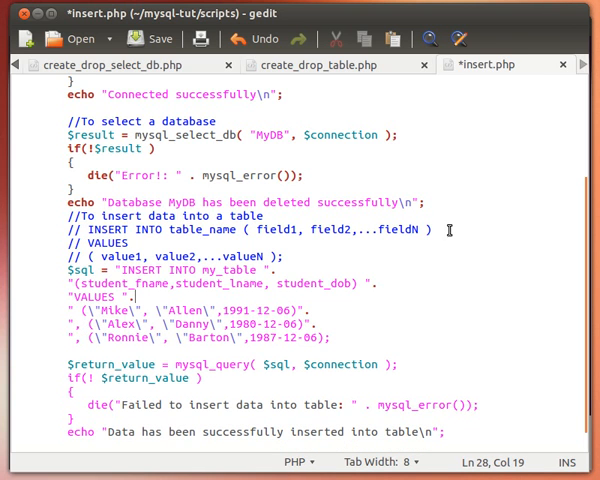
mouse_move(190, 294)
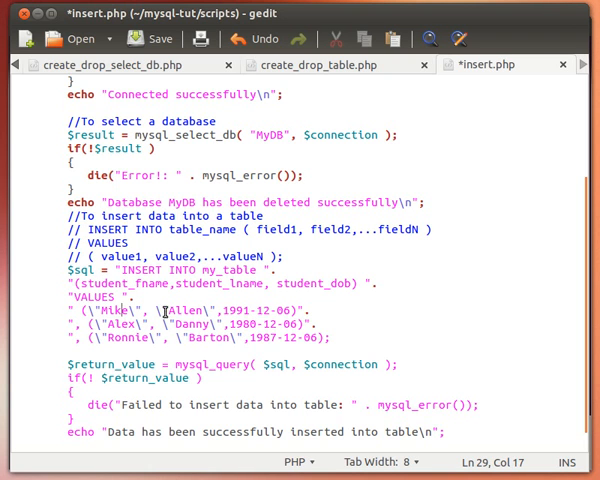
left_click(232, 304)
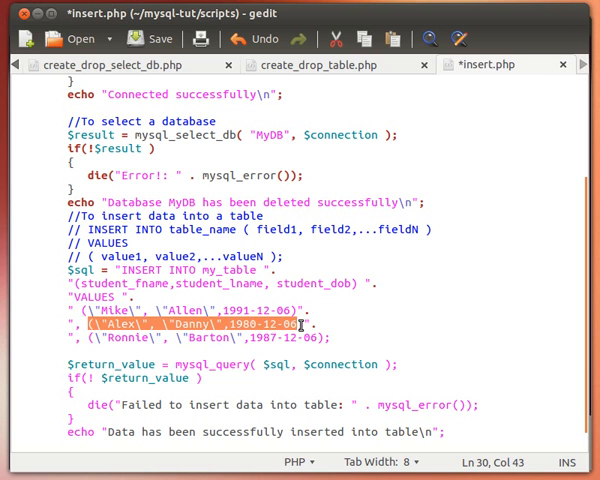
- Save insert.php with its three-row INSERT and review the saved VALUES lines
key("ctrl+s")
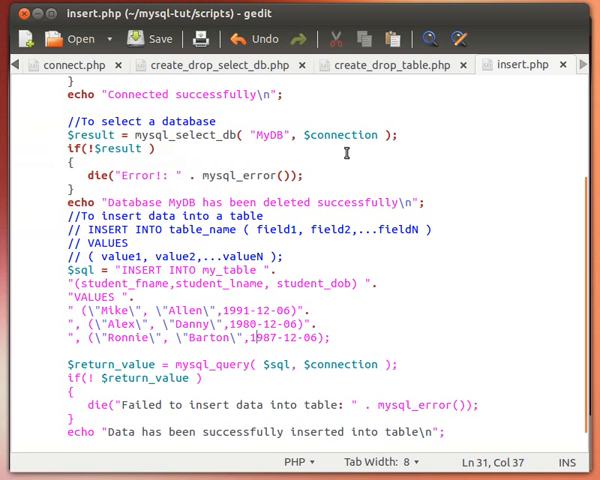
left_click(212, 300)
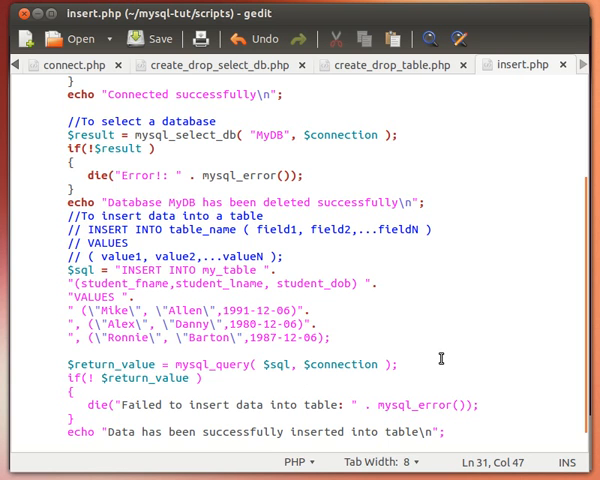
left_click(322, 348)
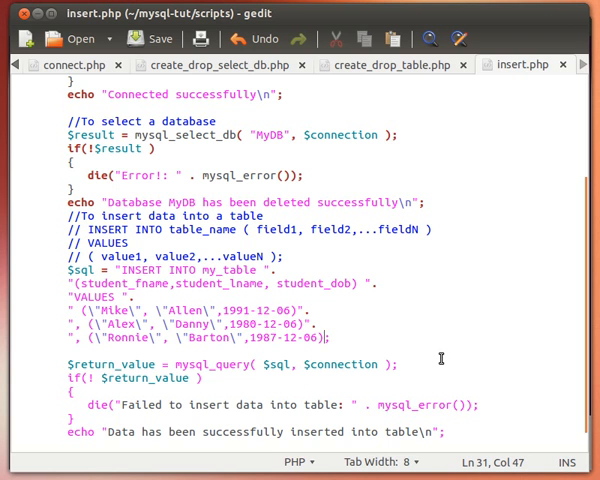